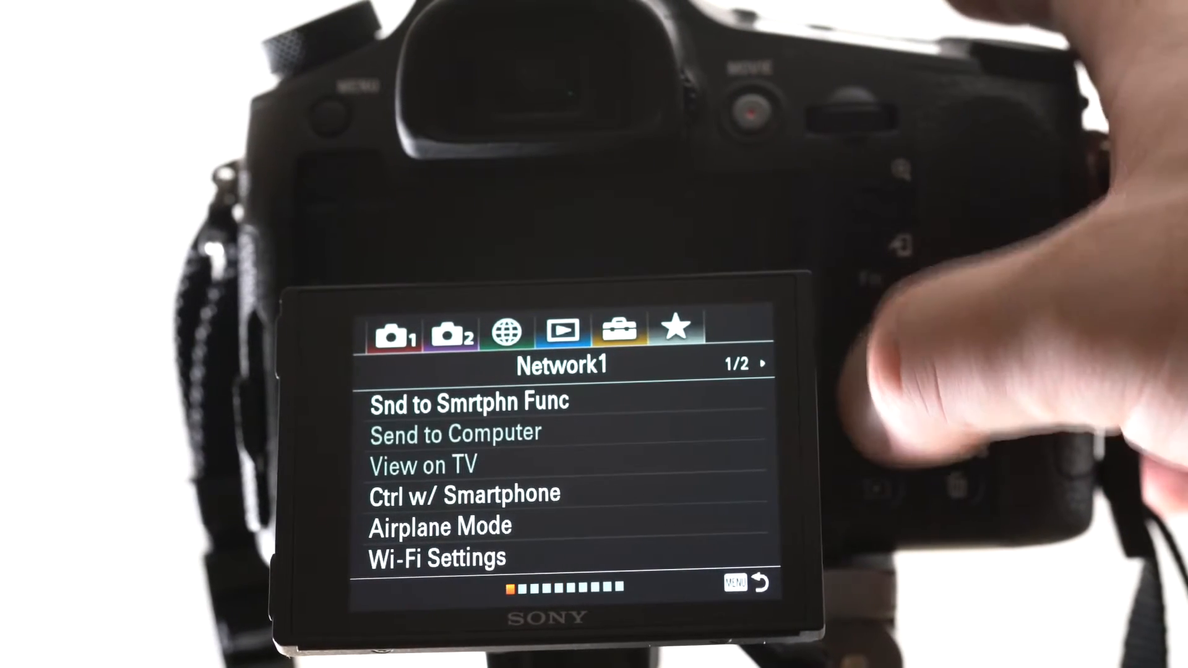
Move from the Network page through My Menu to the HFR Settings page.
left_click(673, 329)
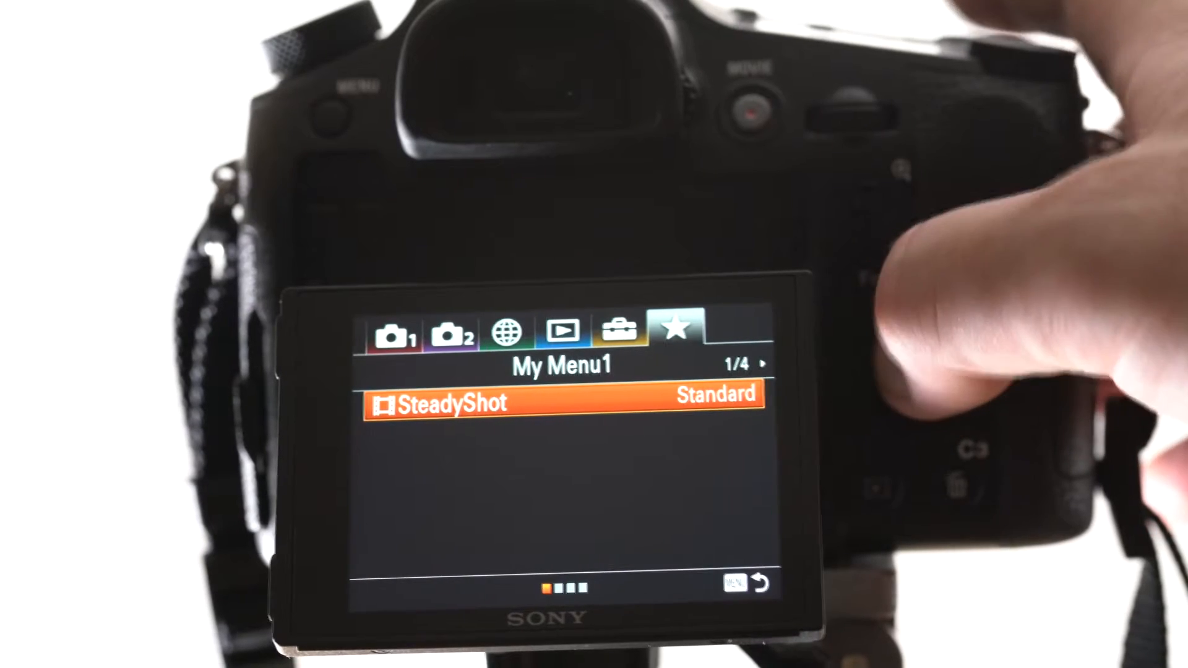
left_click(506, 330)
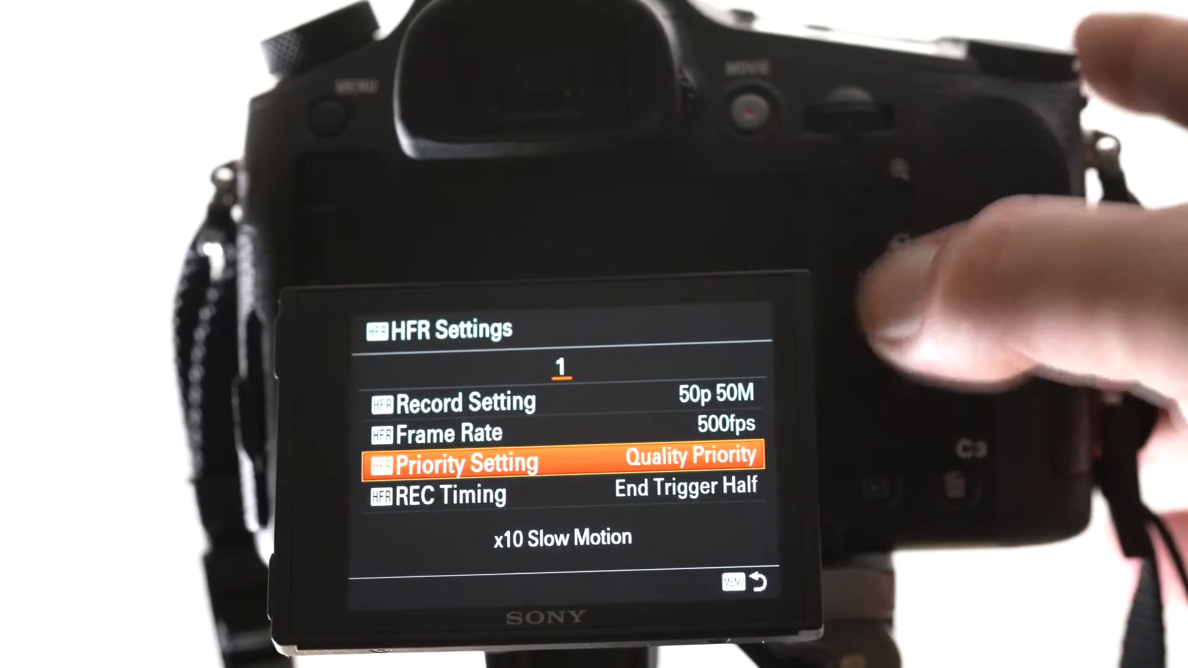
Review Frame Rate 500fps and Quality Priority, then bring up the REC Timing choices (End Trigger Half).
key("up")
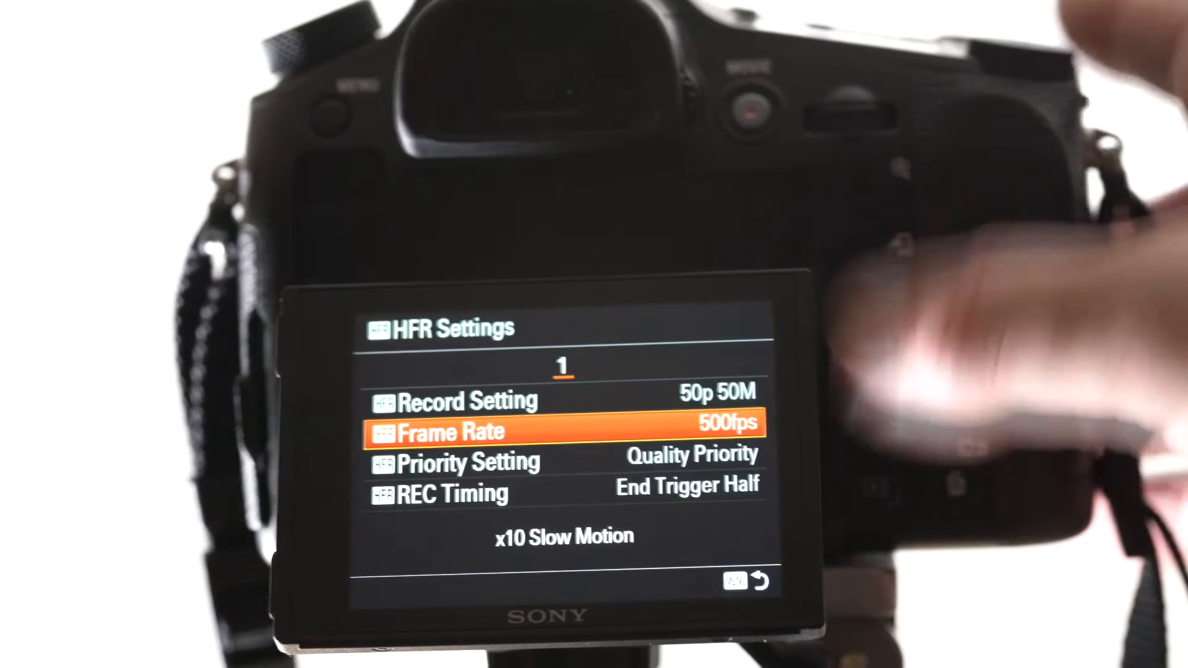
key("Down")
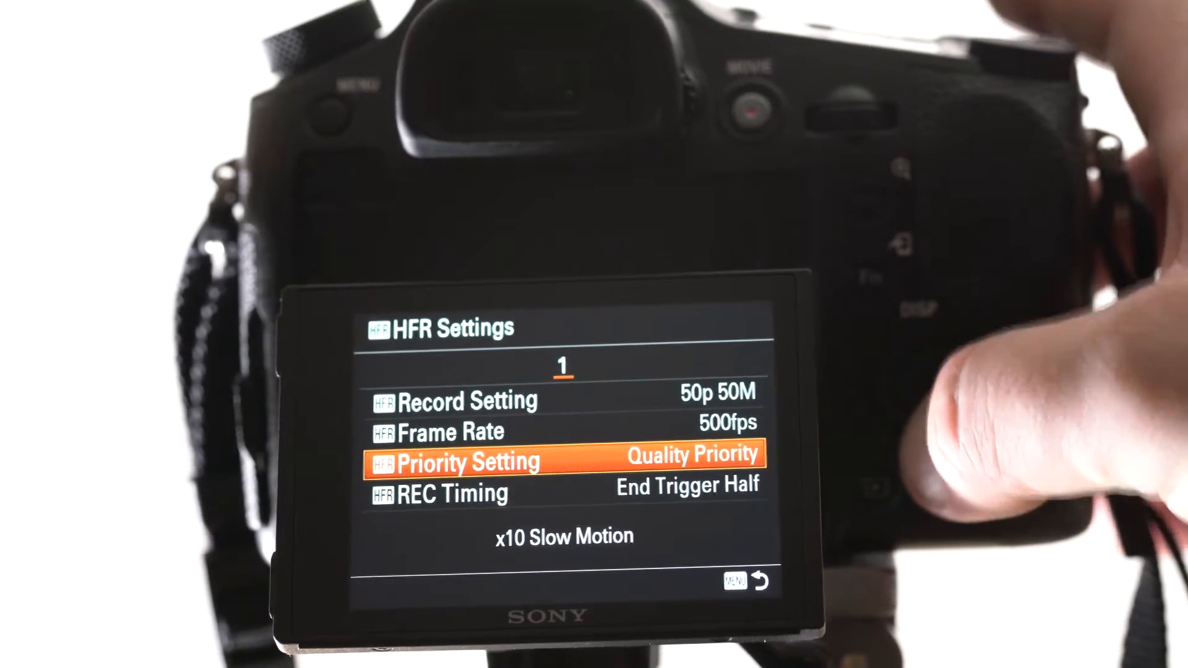
left_click(453, 494)
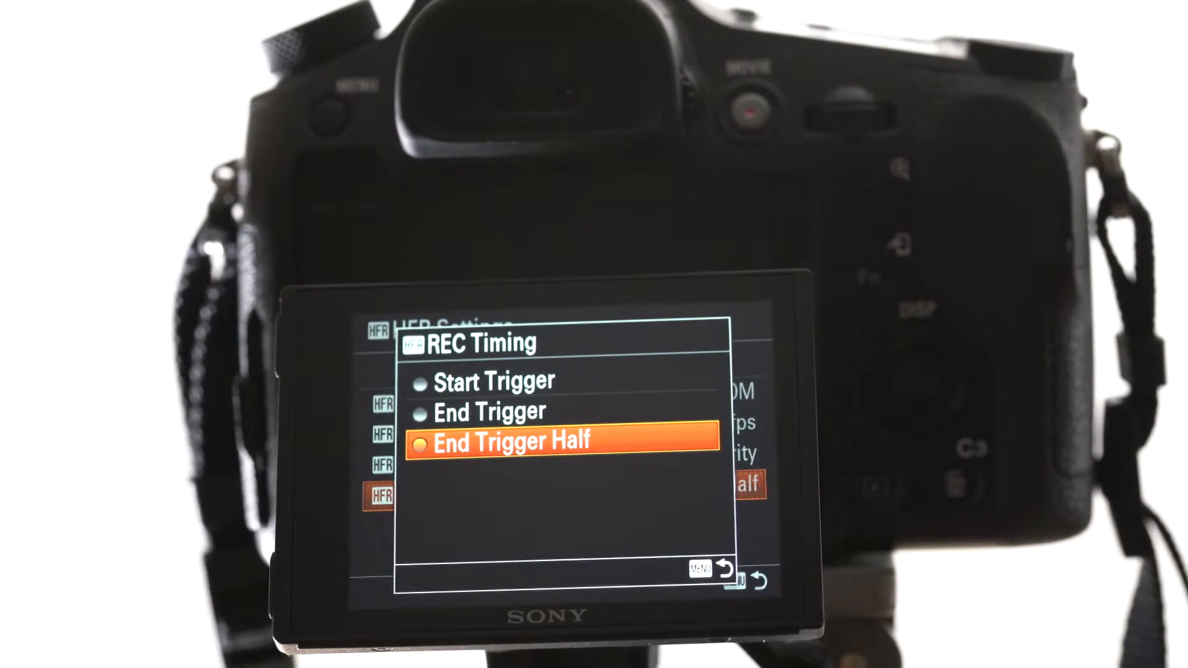